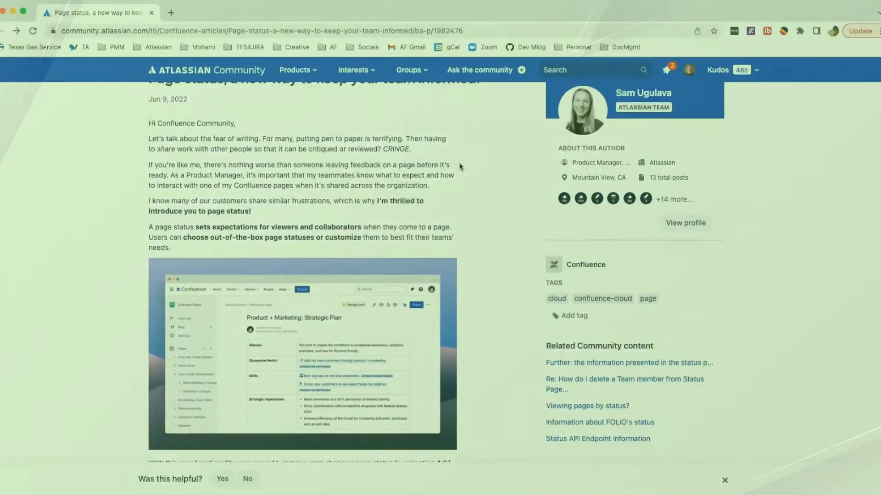
# Step: Set the ERP South Africa page's Status Saver status to Rejected, commenting 'S Africa Closed'
pyautogui.scroll(-3)
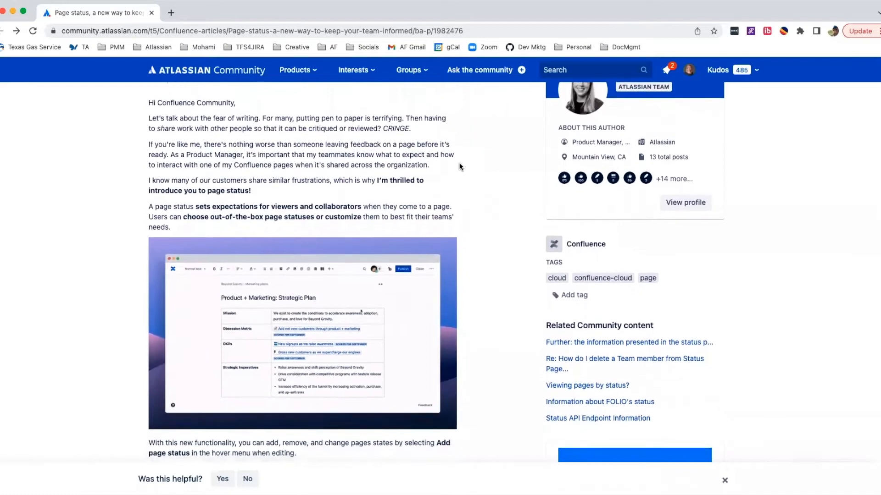
pyautogui.scroll(-3)
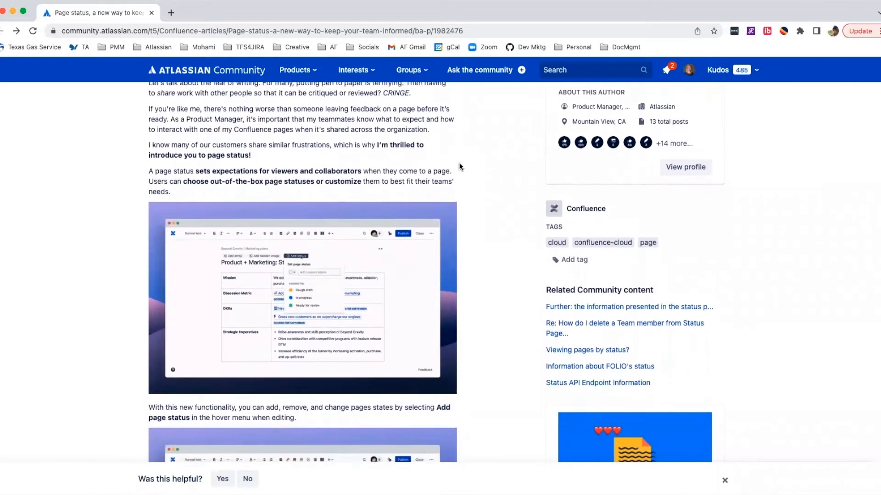
pyautogui.scroll(-3)
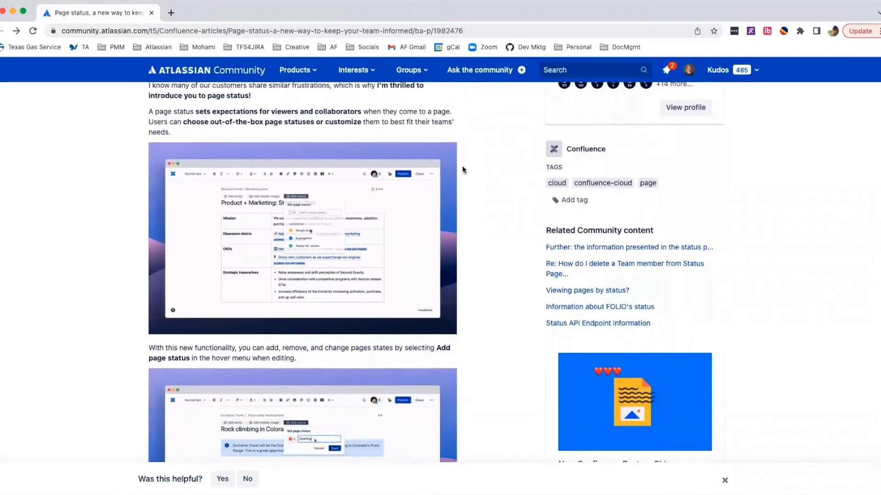
pyautogui.scroll(-3)
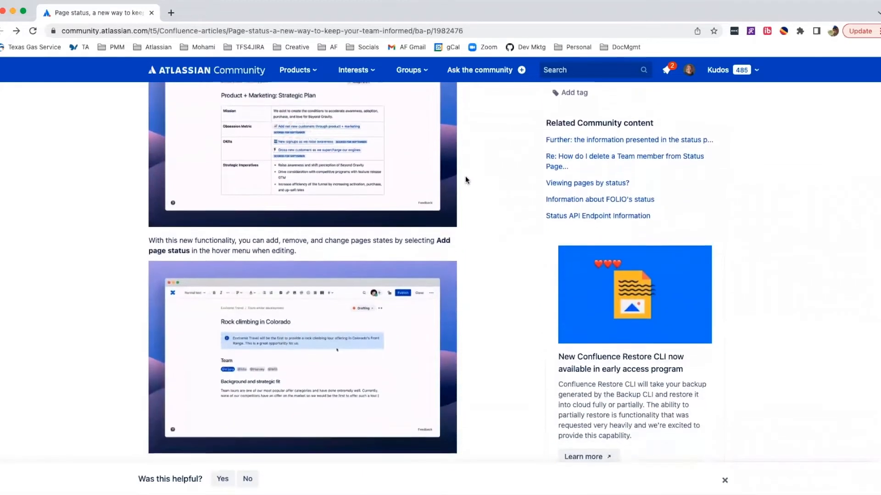
pyautogui.scroll(-3)
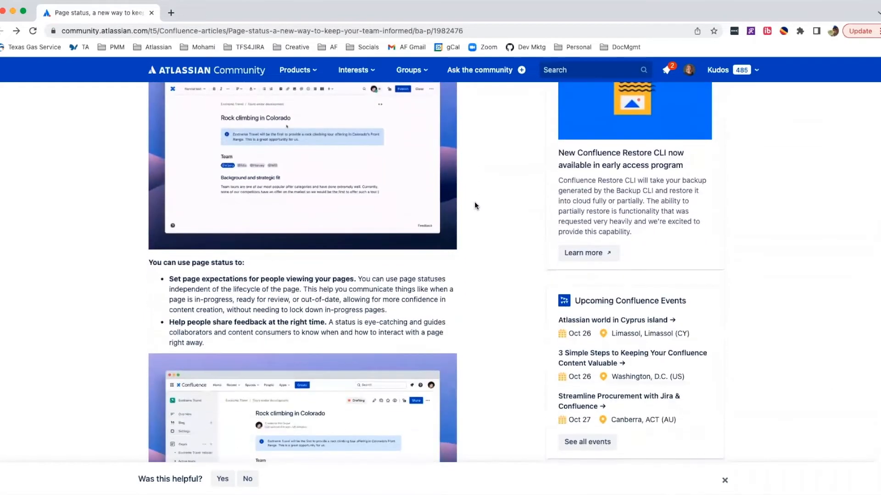
pyautogui.scroll(-3)
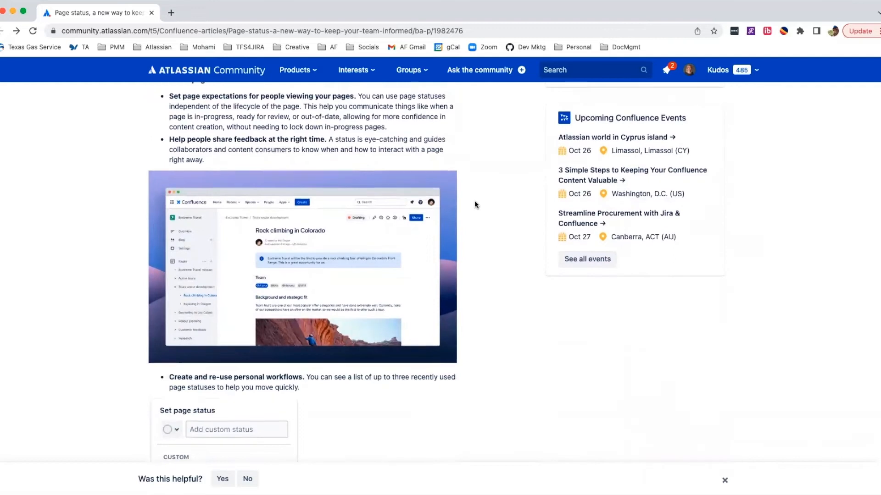
pyautogui.scroll(-3)
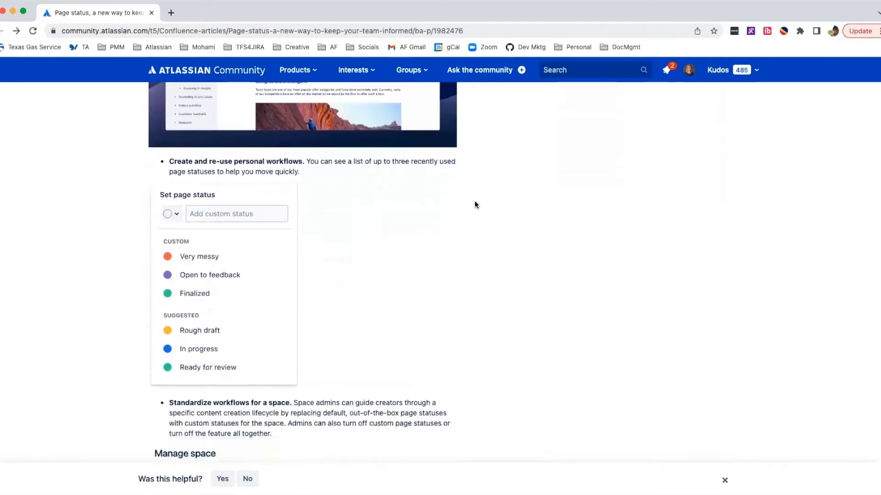
pyautogui.scroll(-3)
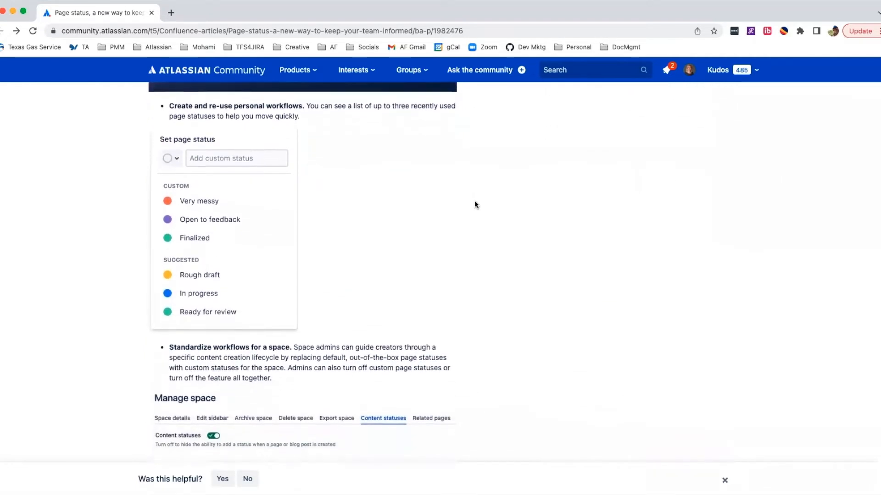
pyautogui.scroll(-3)
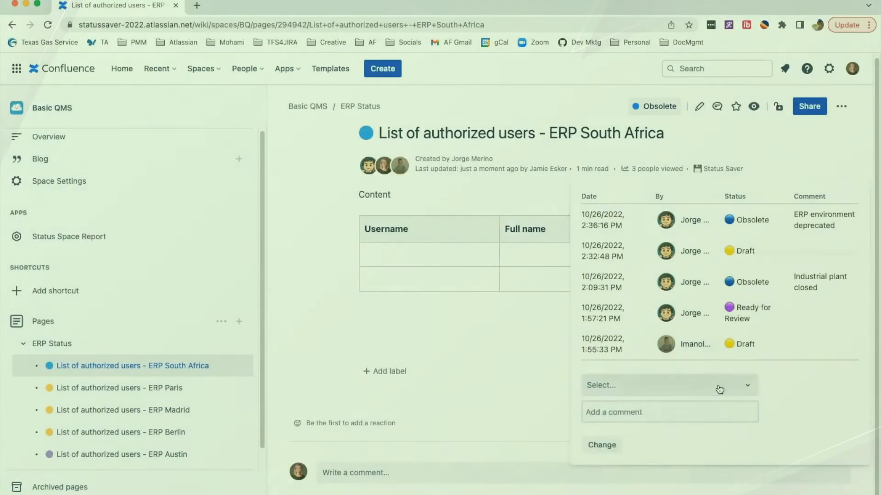
pyautogui.click(668, 385)
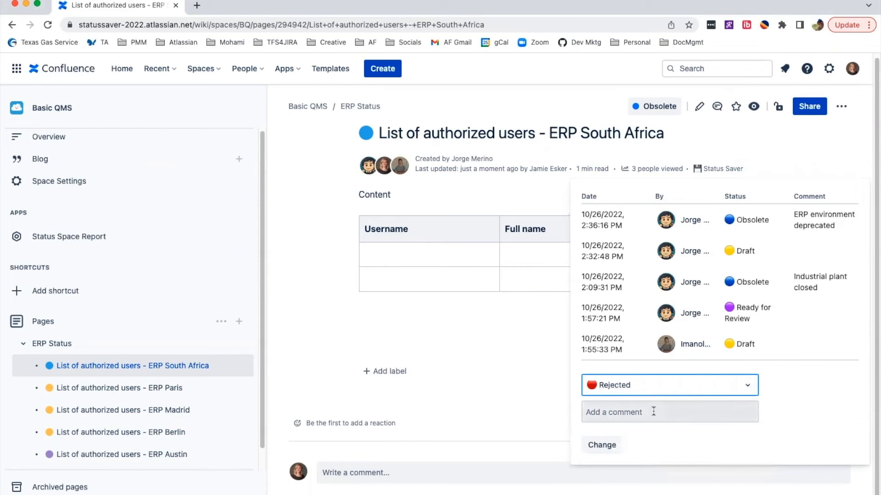
pyautogui.write('S Africa Closed')
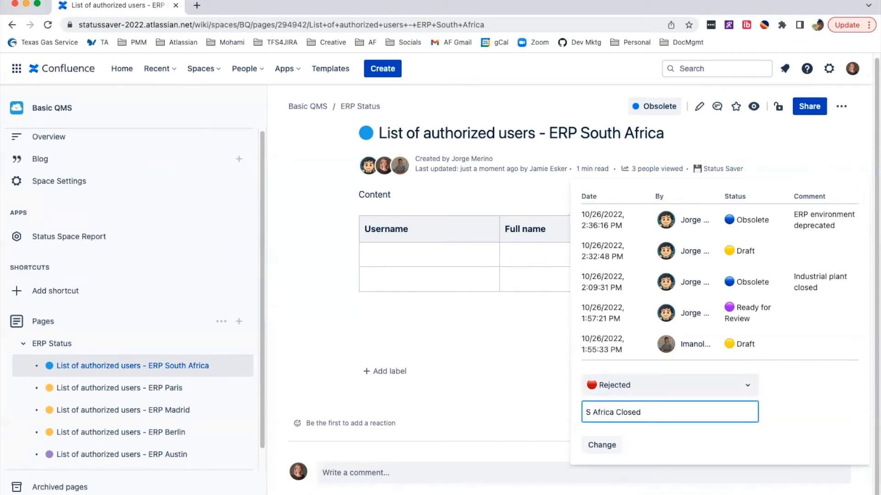
pyautogui.click(601, 445)
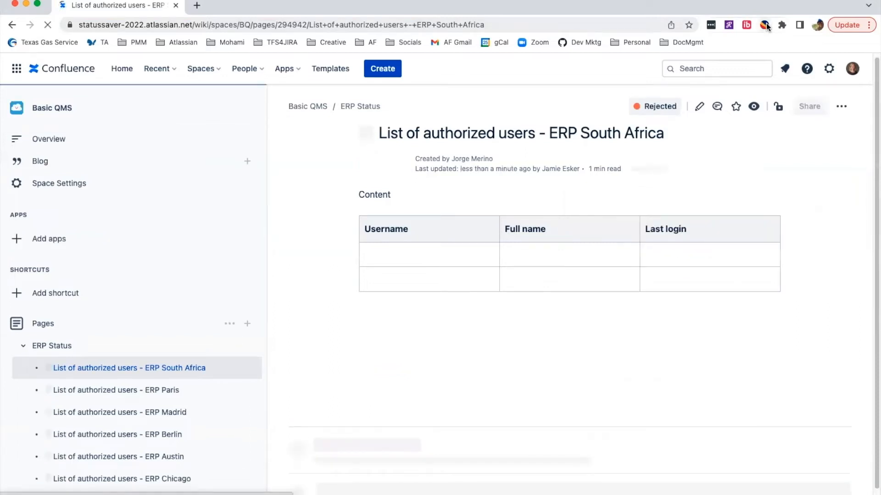
pyautogui.moveTo(766, 25)
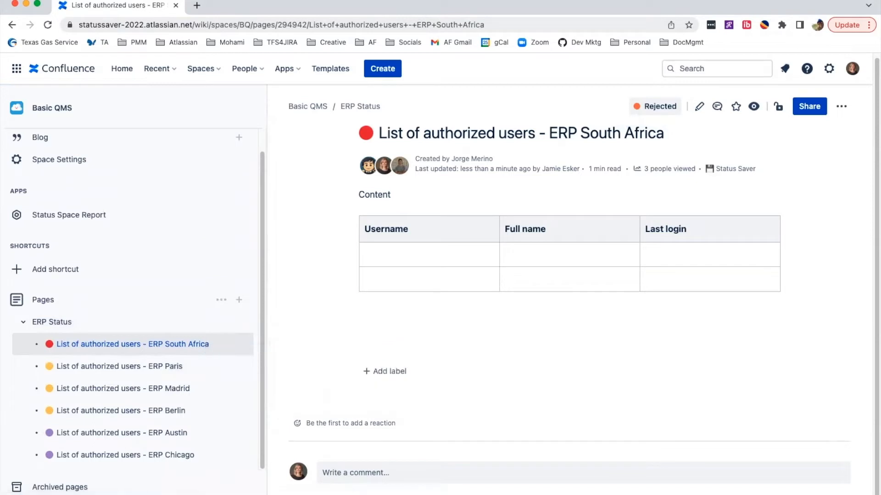
# Step: On the QMS Status ERP South Africa page, comment inline on 'Full name' about a South Africa location
pyautogui.click(197, 5)
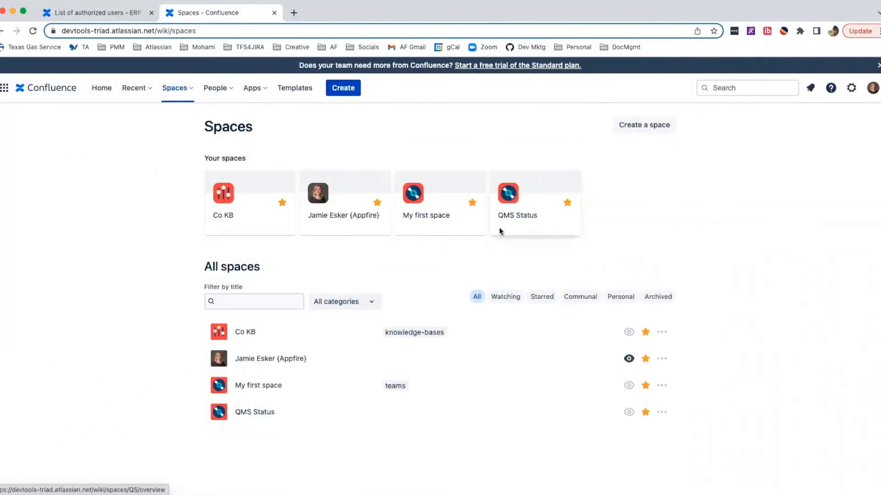
pyautogui.click(515, 215)
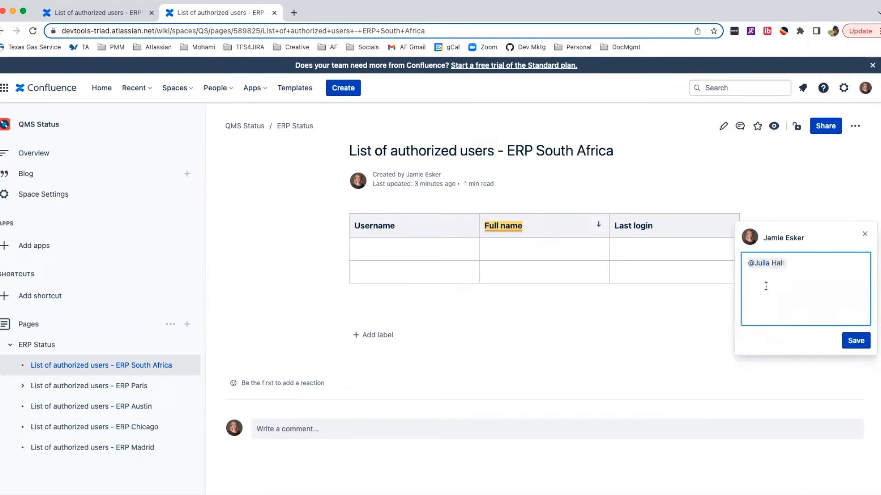
pyautogui.write('Do we still ha')
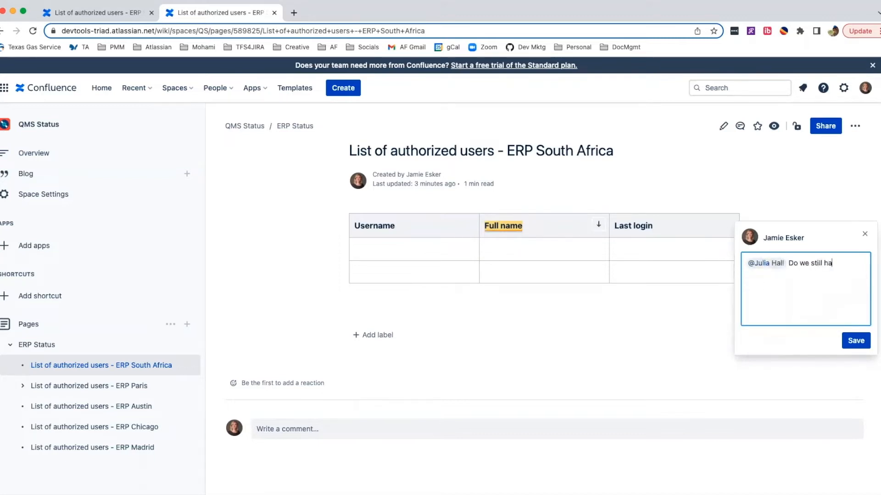
pyautogui.write('ve a s Africa location?')
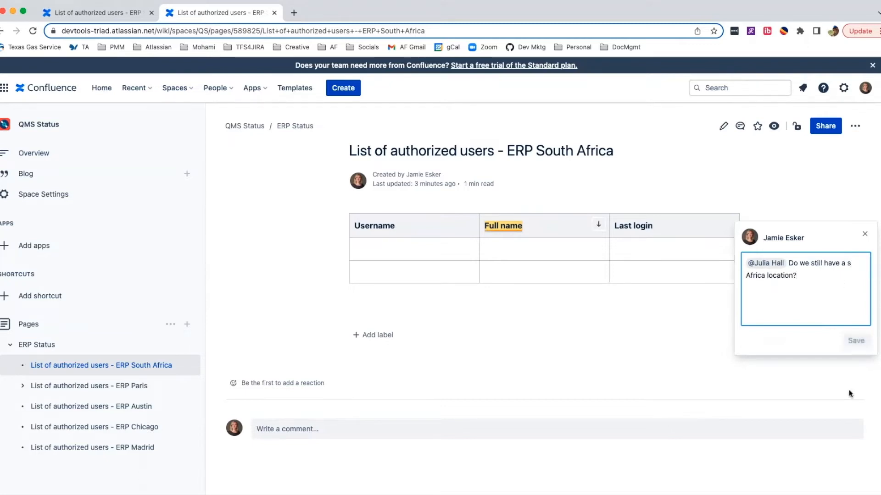
pyautogui.click(855, 341)
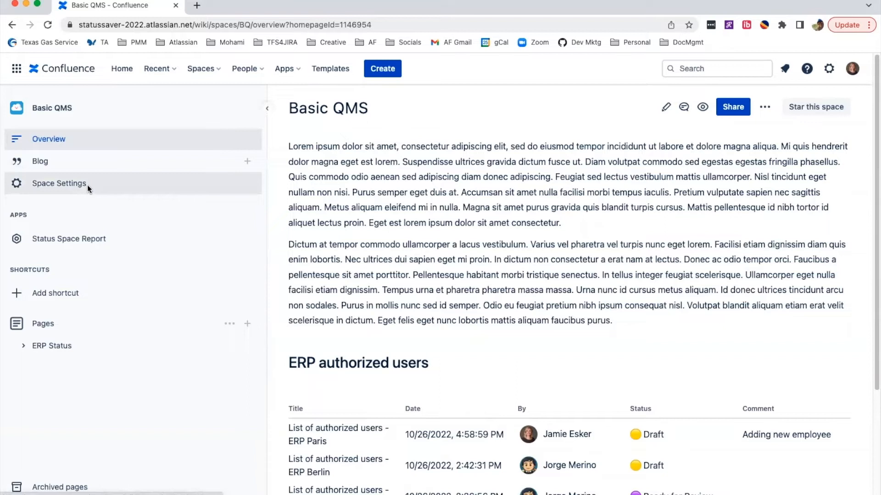
# Step: Enable Basic QMS content statuses, add a yellow 'Draft' status, then open the ERP Paris page
pyautogui.click(58, 183)
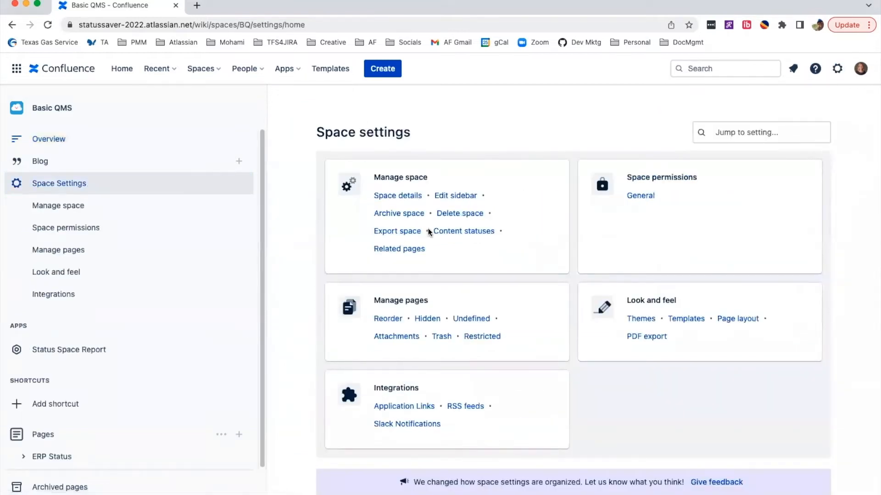
pyautogui.click(463, 231)
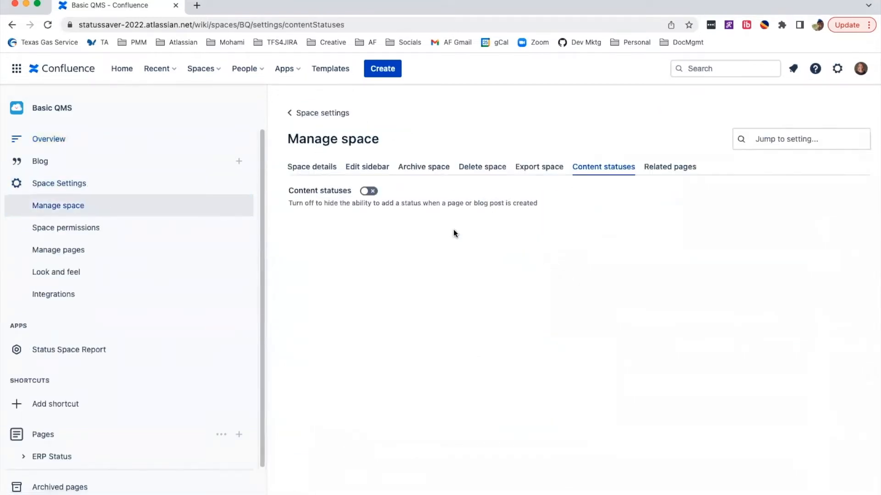
pyautogui.click(368, 191)
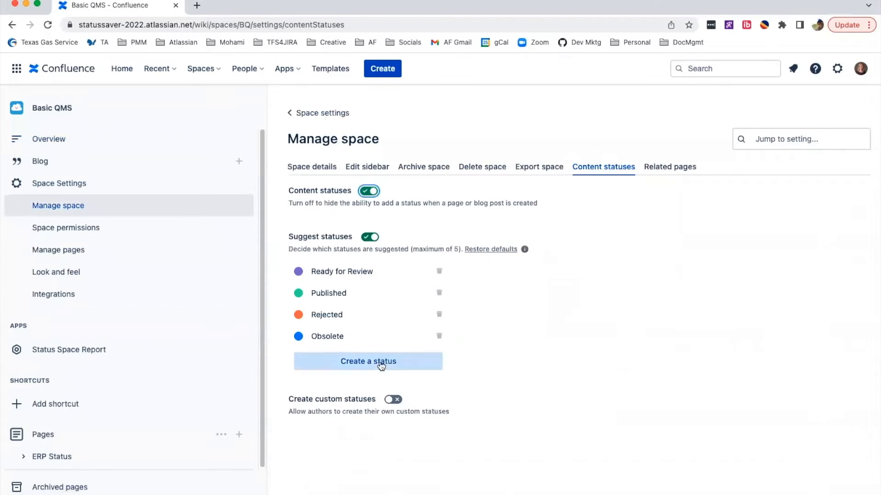
pyautogui.click(368, 361)
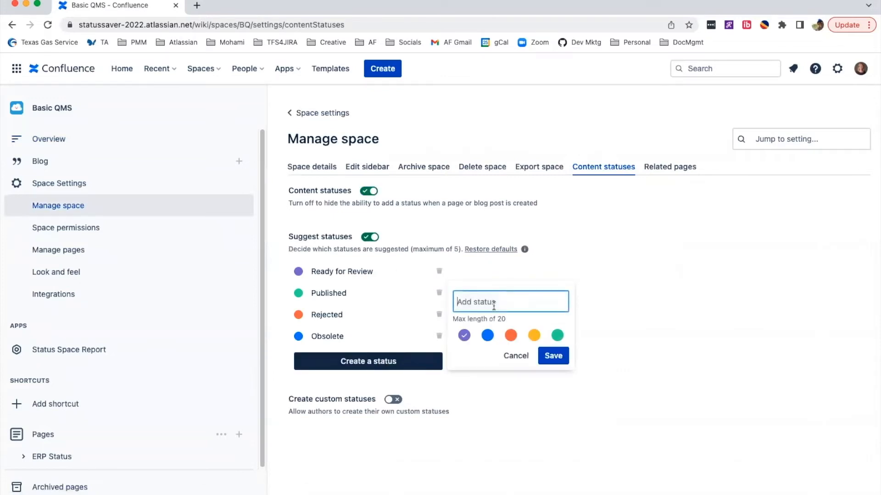
pyautogui.write('Draft')
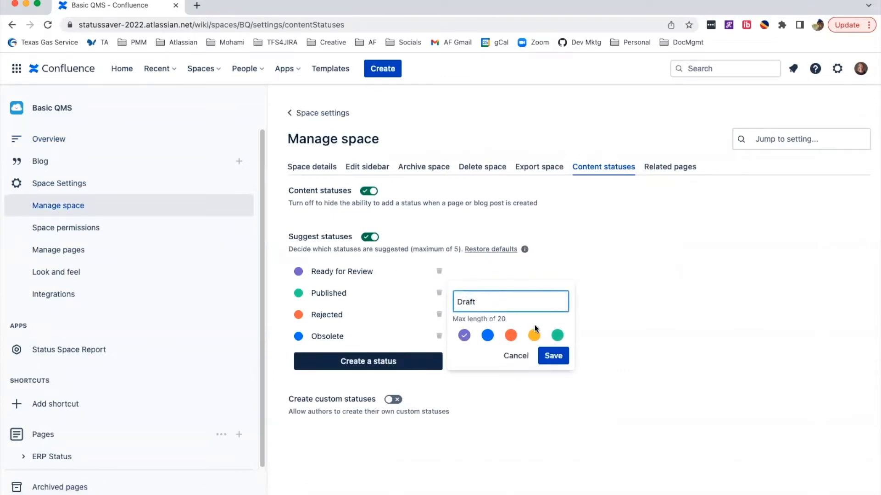
pyautogui.click(552, 355)
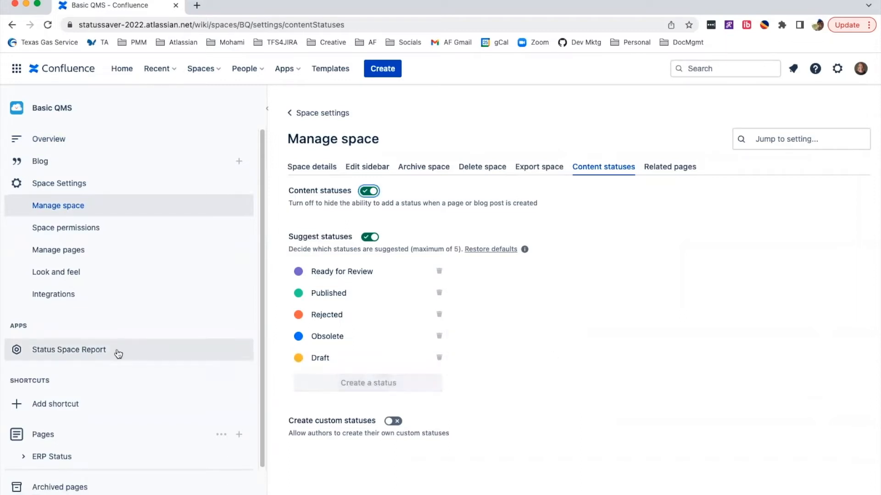
pyautogui.moveTo(49, 408)
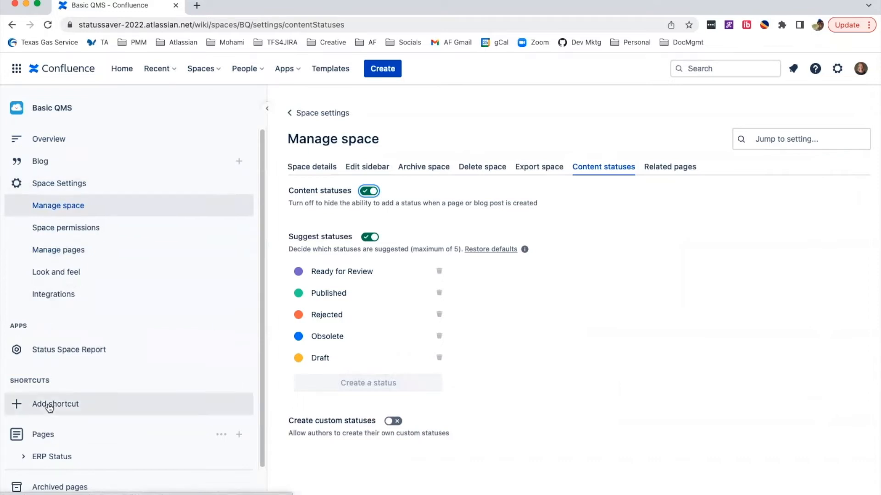
pyautogui.click(51, 456)
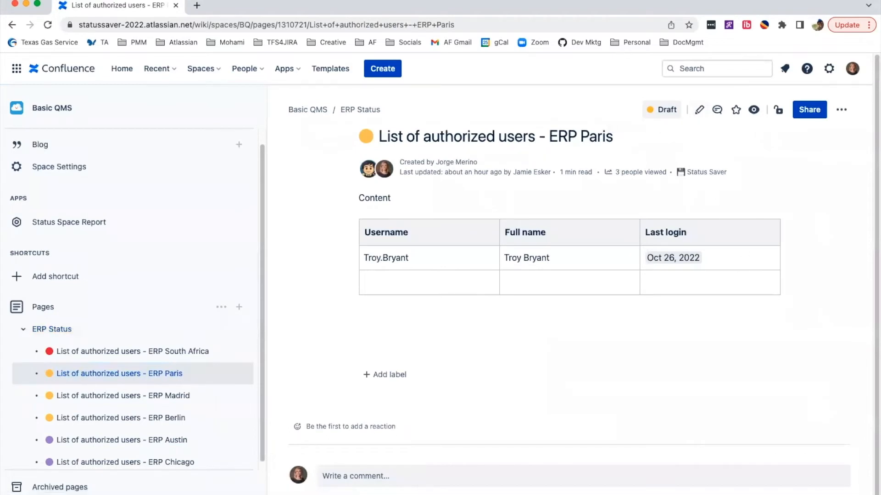
# Step: Create a new page titled 'Roadmap' and insert the /roadmap macro in its body
pyautogui.click(382, 68)
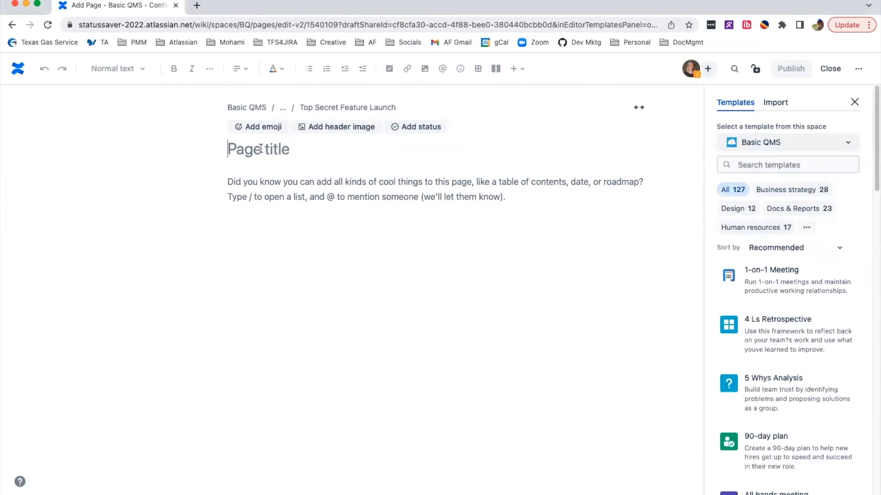
pyautogui.write('Roadmap')
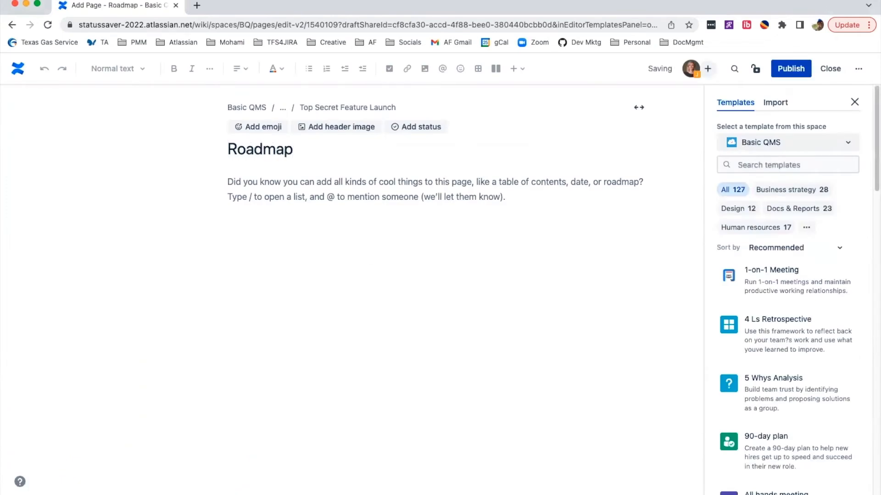
pyautogui.click(415, 126)
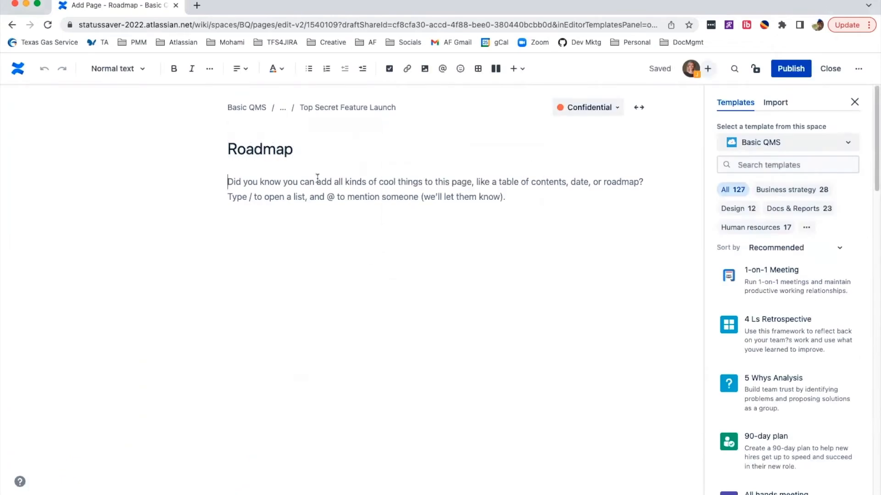
pyautogui.write('roadmap')
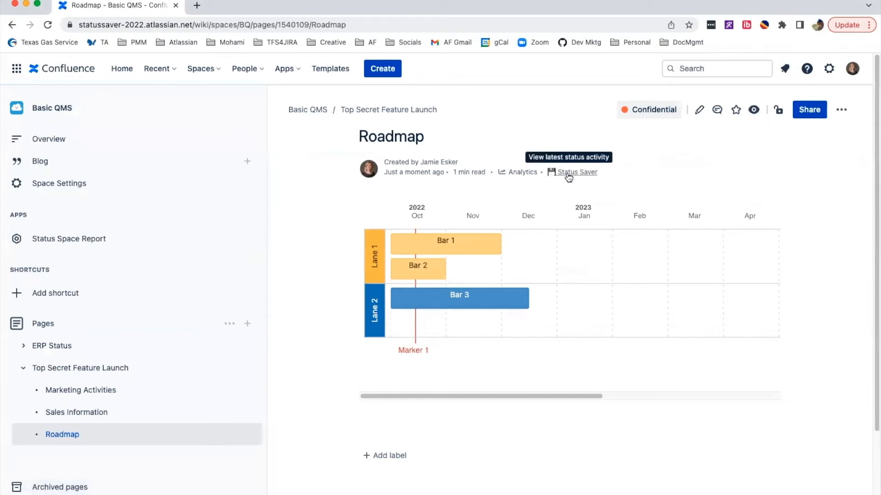
# Step: Set the Marketing Plan page's status to Public with the comment 'Launch Day'
pyautogui.click(575, 173)
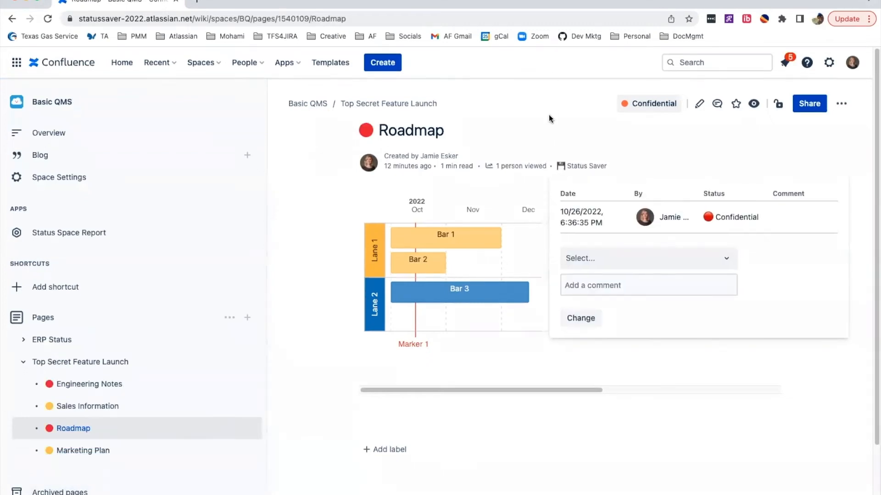
pyautogui.click(82, 451)
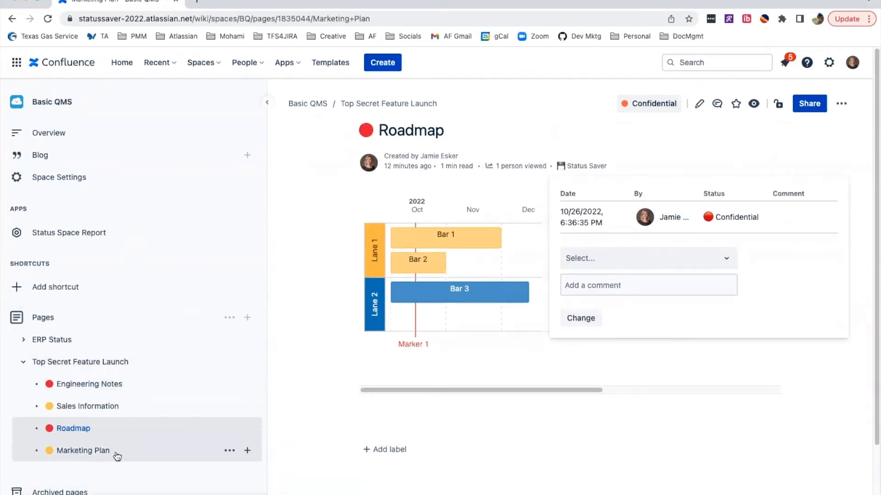
pyautogui.click(83, 450)
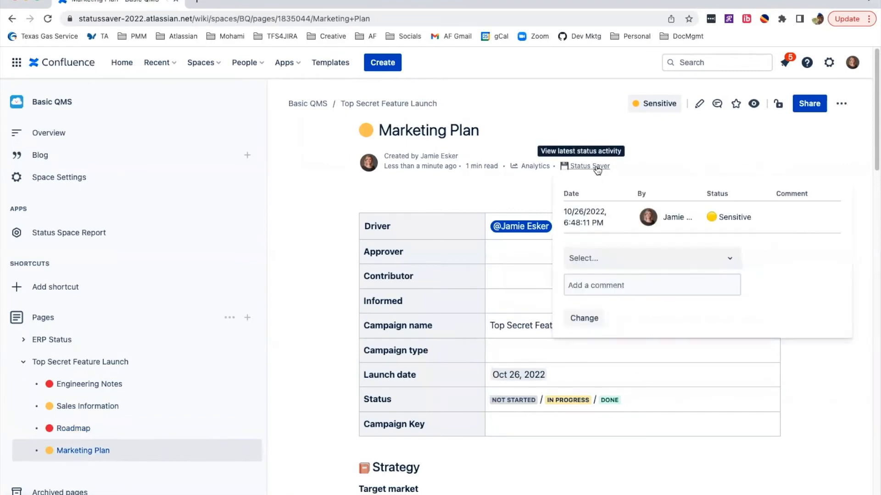
pyautogui.click(651, 258)
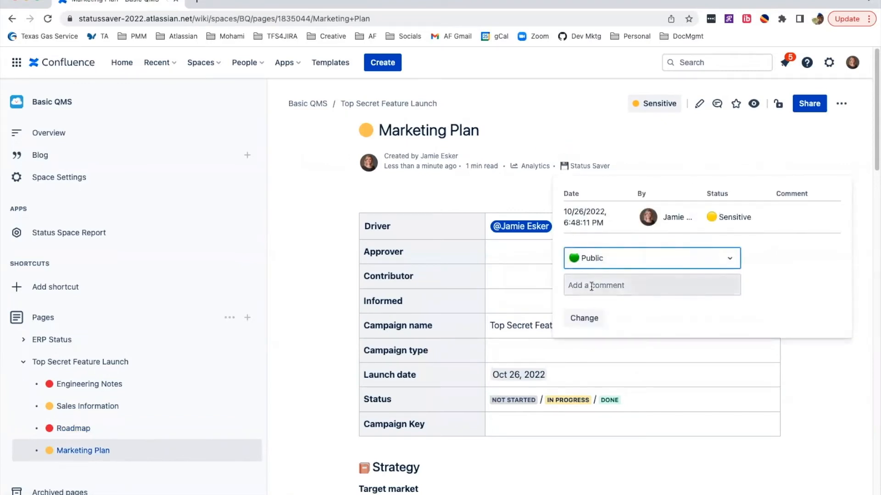
pyautogui.write('Launch D')
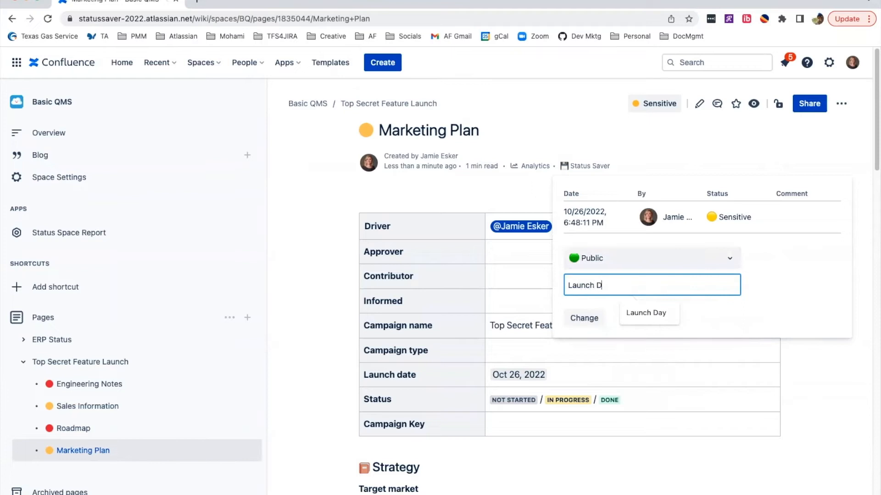
pyautogui.click(583, 318)
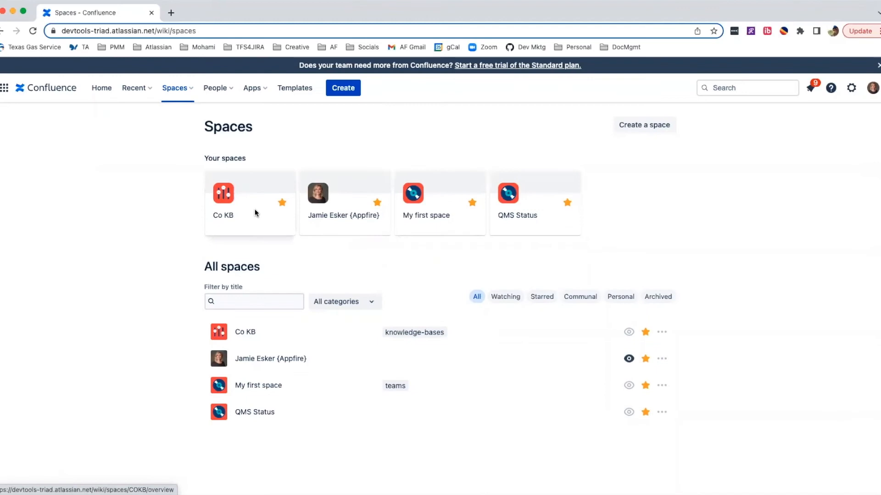
# Step: Open the Co KB space and its Troubleshooting article
pyautogui.click(245, 332)
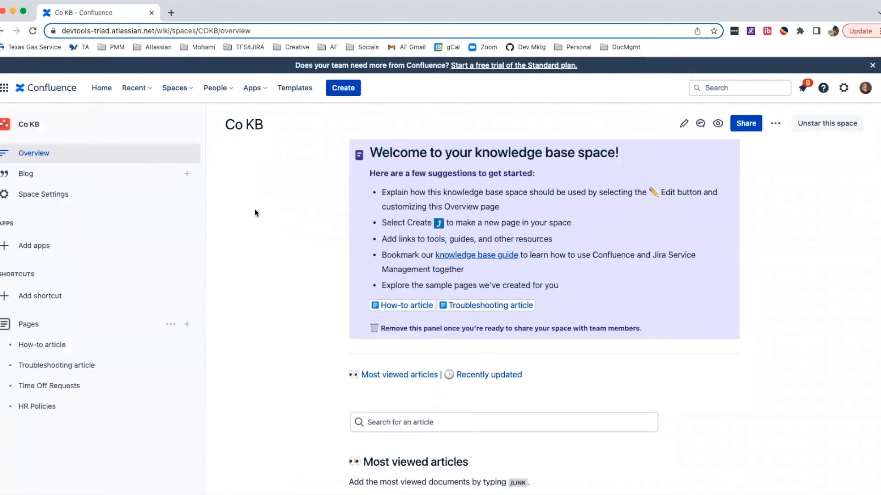
pyautogui.moveTo(119, 352)
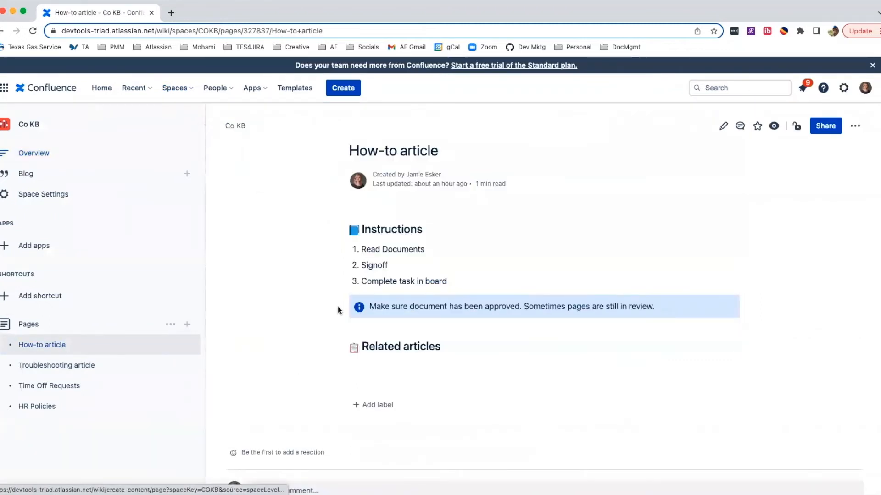
pyautogui.moveTo(490, 315)
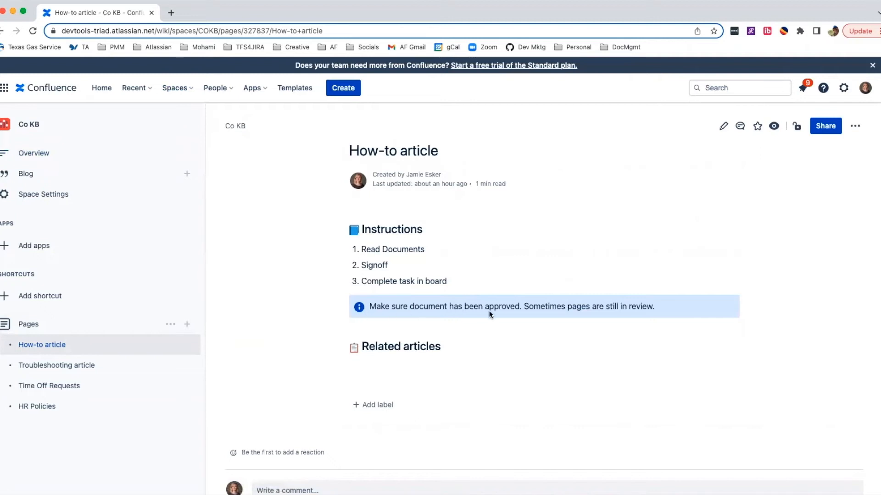
pyautogui.moveTo(594, 315)
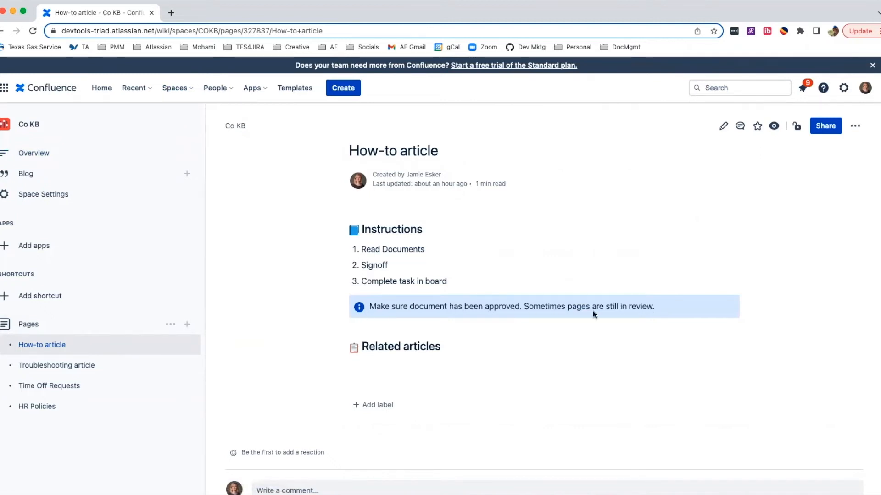
pyautogui.click(56, 366)
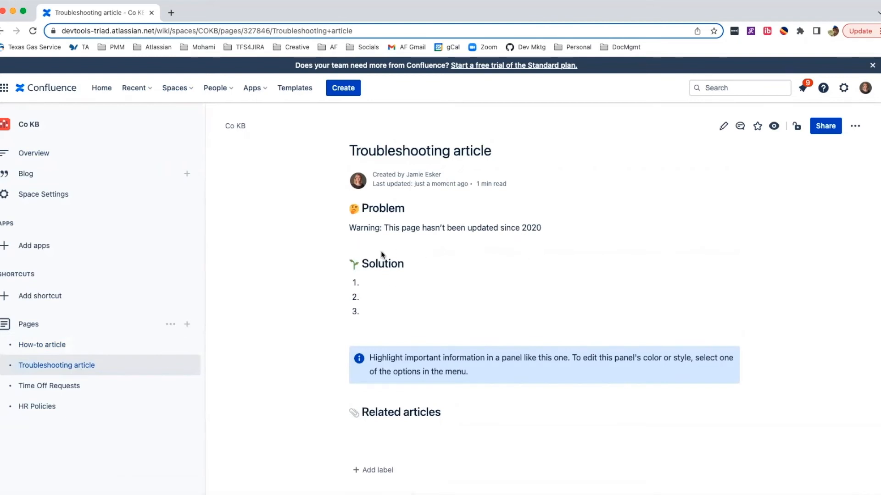
pyautogui.moveTo(512, 247)
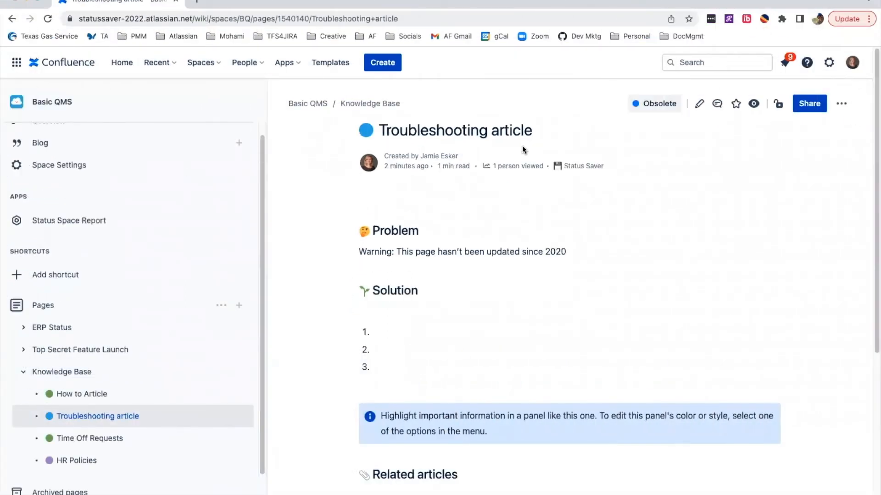
pyautogui.moveTo(584, 165)
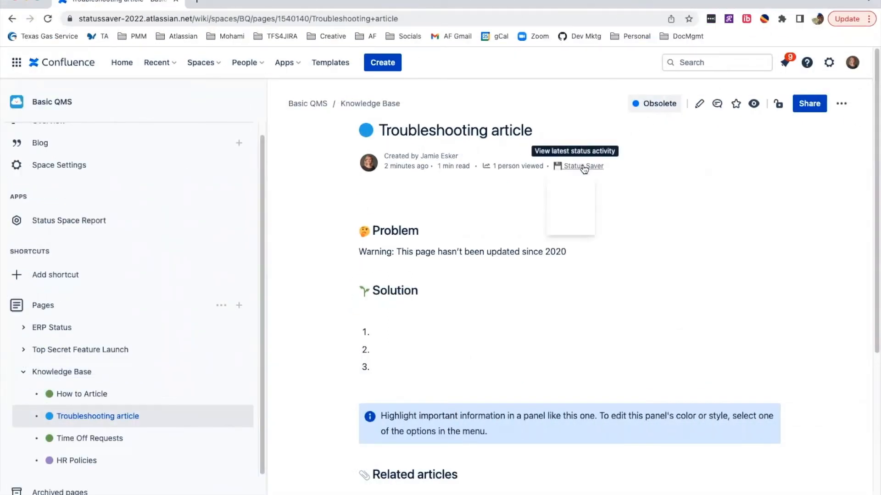
# Step: In the article's Status Saver history, choose Rejected and comment 'Please update'
pyautogui.click(583, 165)
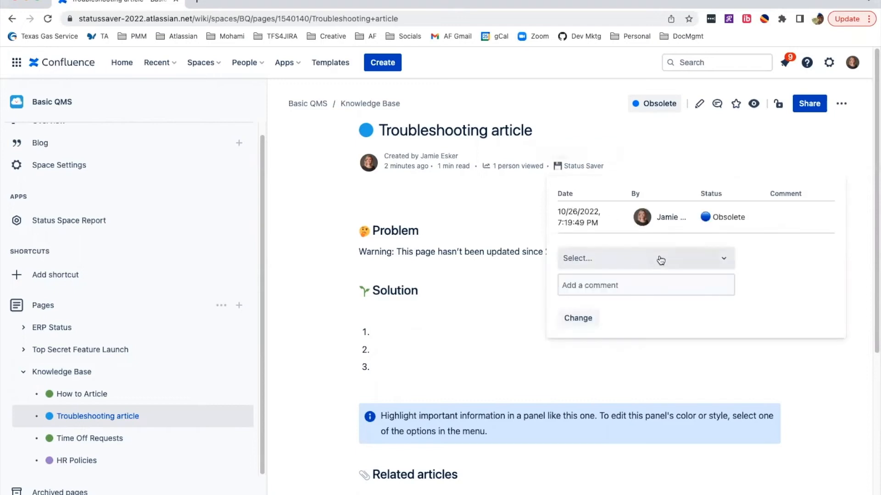
pyautogui.click(645, 258)
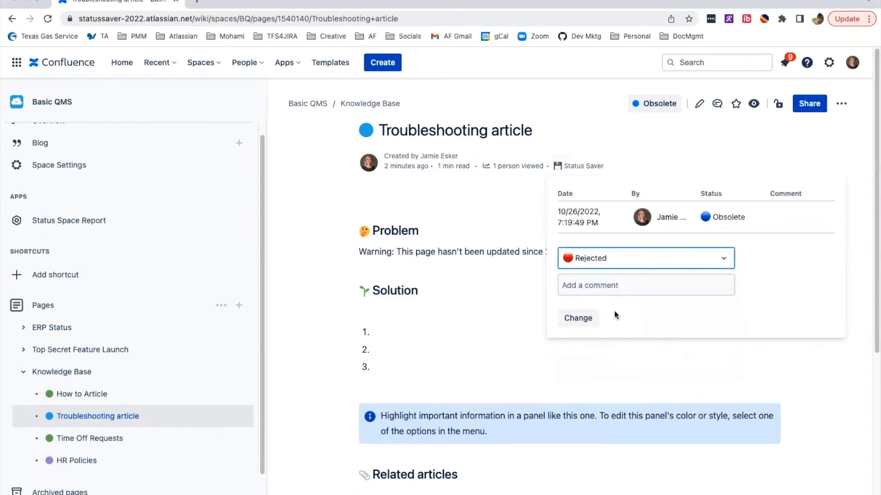
pyautogui.write('Please')
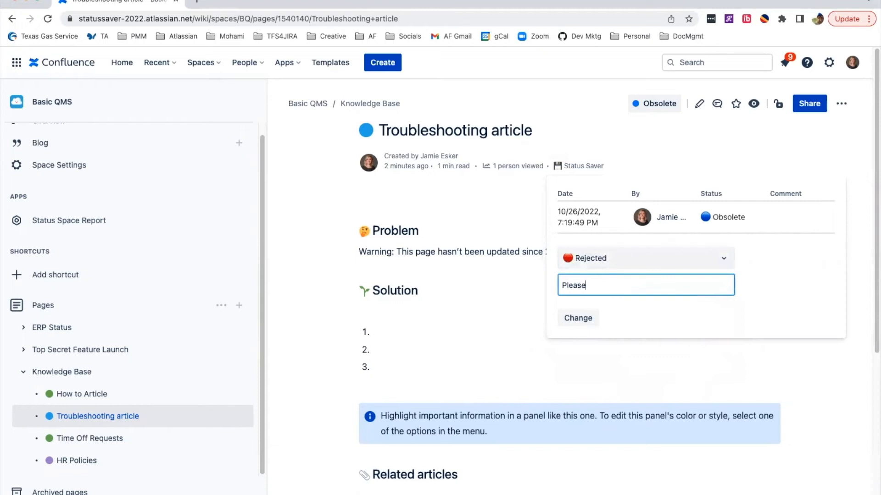
pyautogui.write('update')
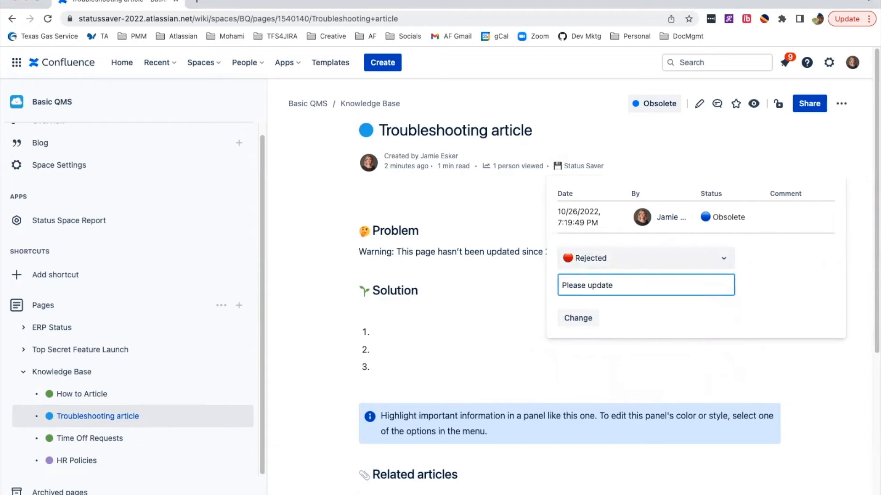
pyautogui.click(578, 318)
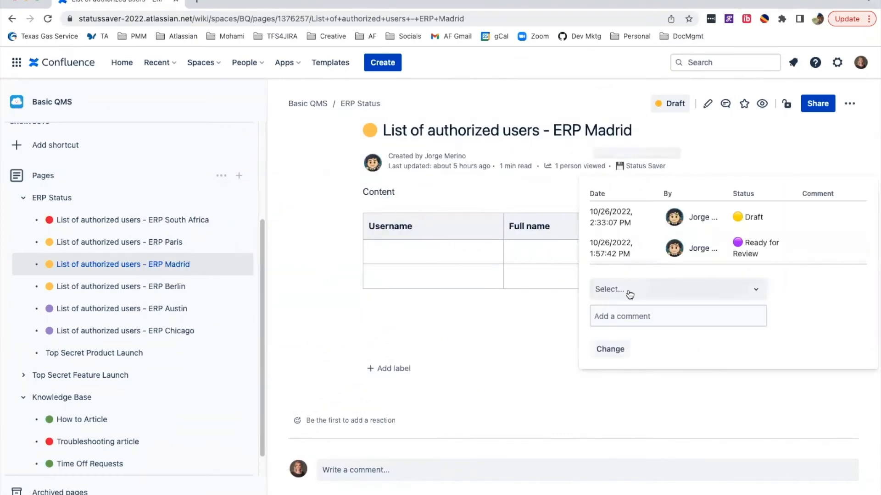
# Step: Mark the ERP Madrid page Rejected with a 'No one in…' comment, then open ERP Paris
pyautogui.write('No one in')
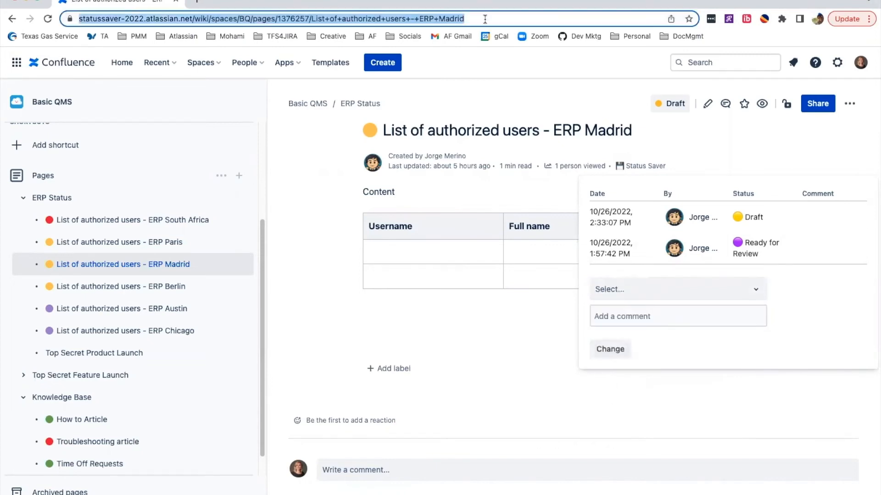
pyautogui.click(610, 349)
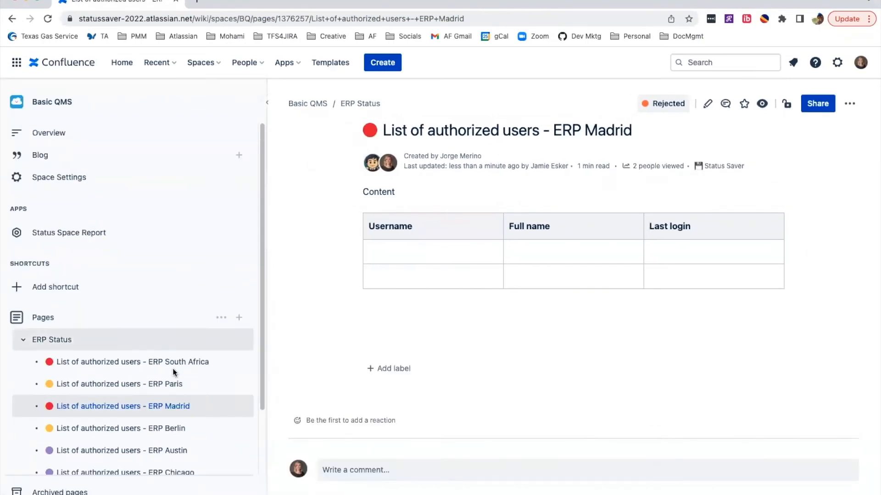
pyautogui.click(118, 384)
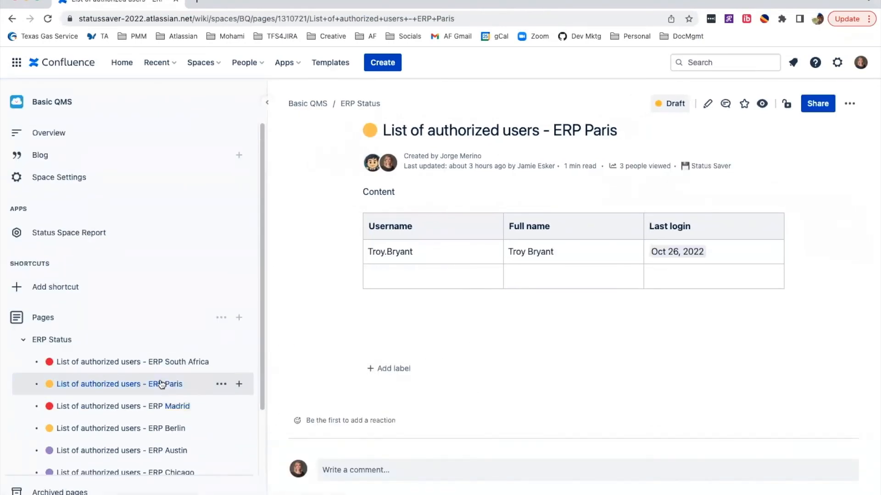
pyautogui.moveTo(710, 166)
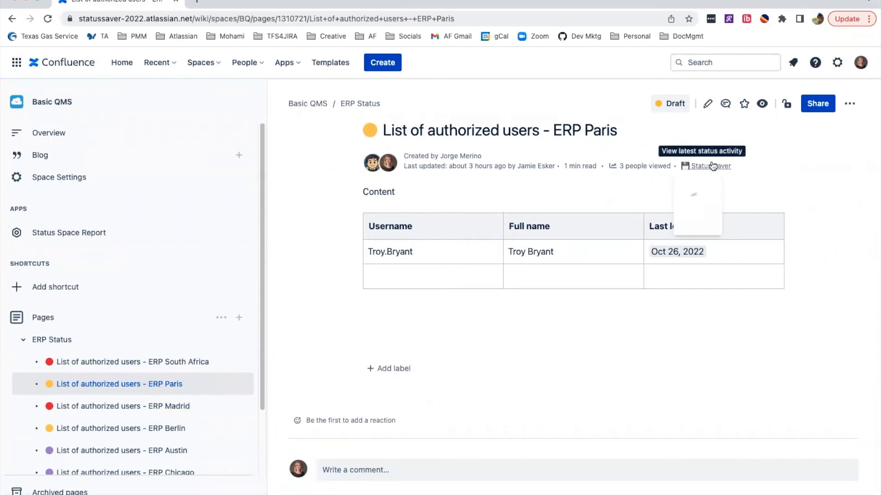
# Step: View the ERP Paris page's Status Saver activity, then open the Status Space Report
pyautogui.click(710, 166)
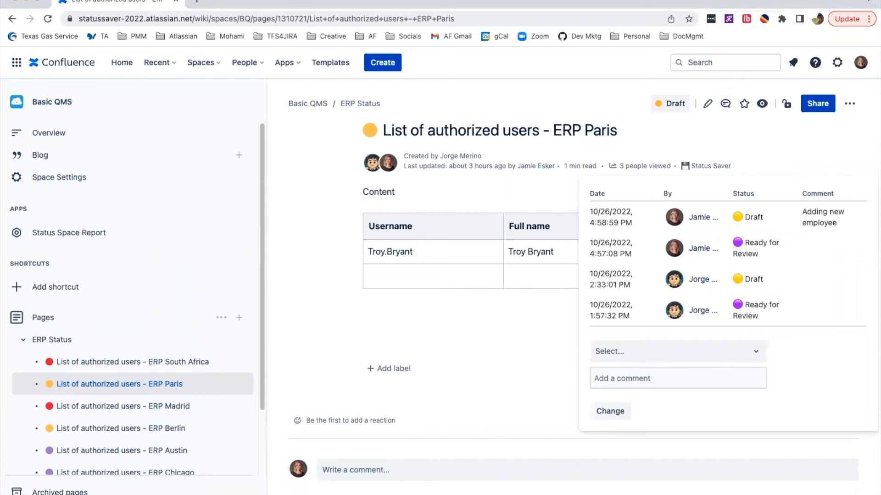
pyautogui.moveTo(319, 267)
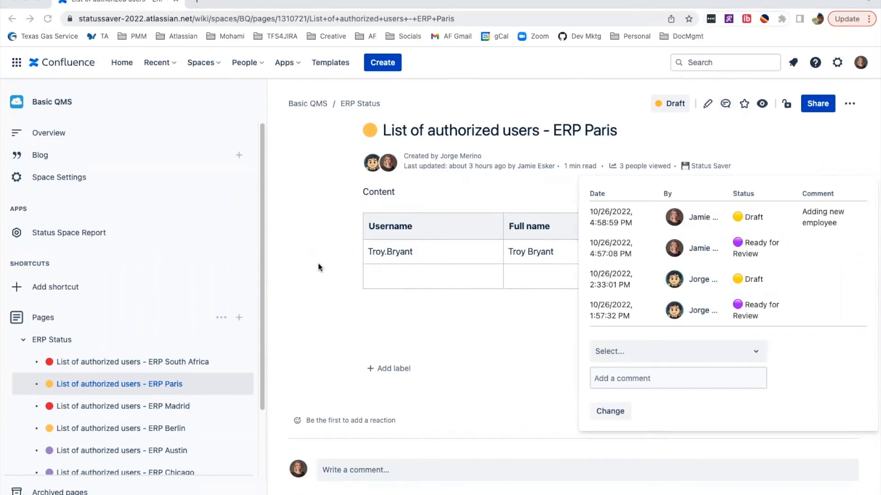
pyautogui.moveTo(68, 233)
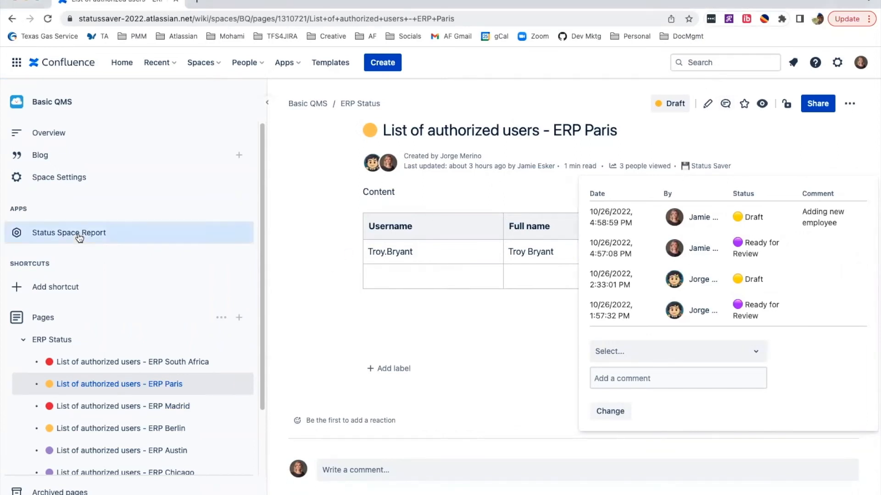
pyautogui.click(68, 232)
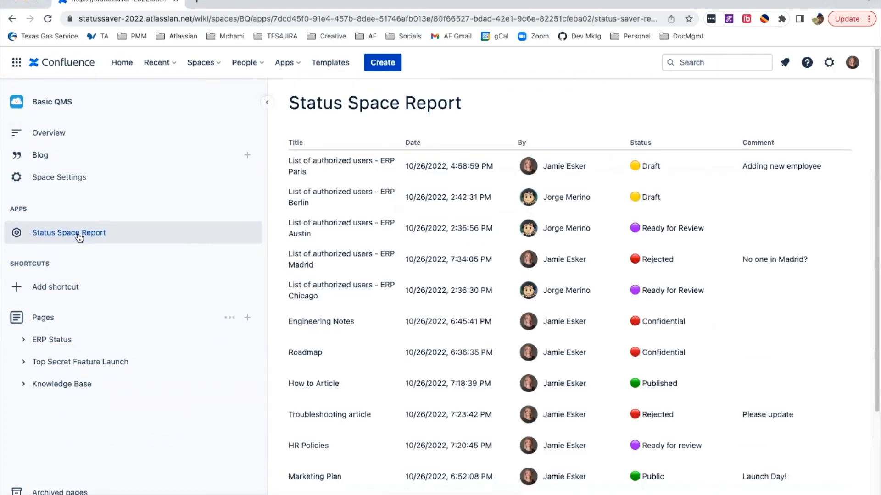
# Step: Scroll through the Status Space Report table, then return to the Troubleshooting article
pyautogui.scroll(-3)
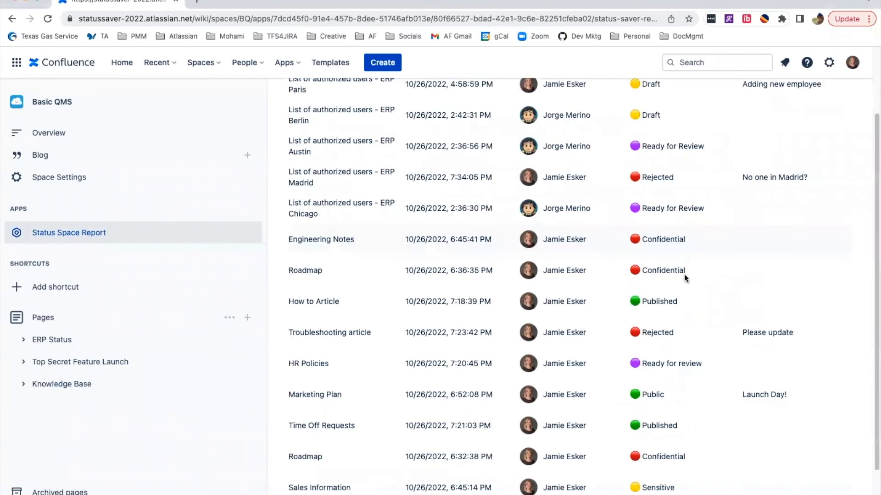
pyautogui.scroll(-3)
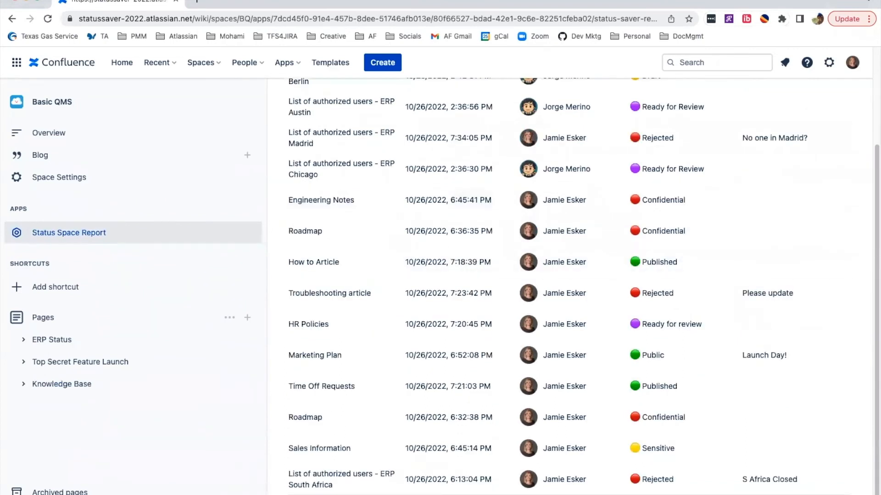
pyautogui.click(330, 292)
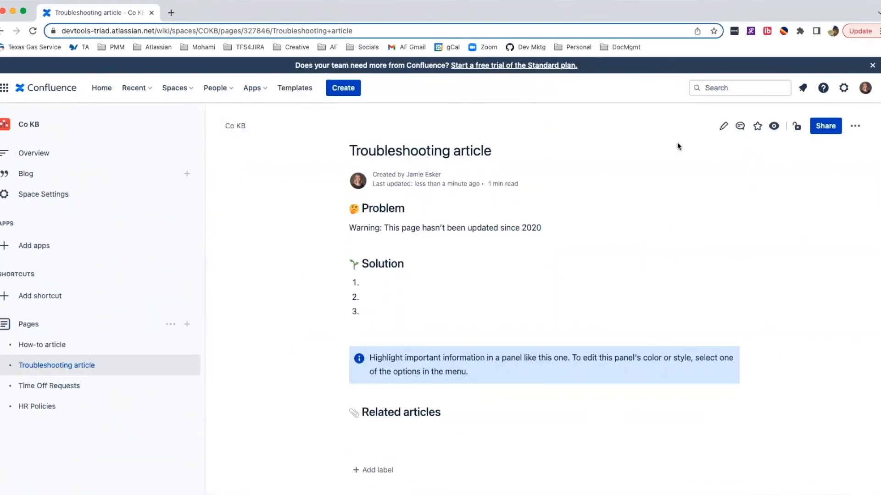
# Step: Prefix the Troubleshooting article's title with '[WIP]' and publish the page
pyautogui.click(723, 125)
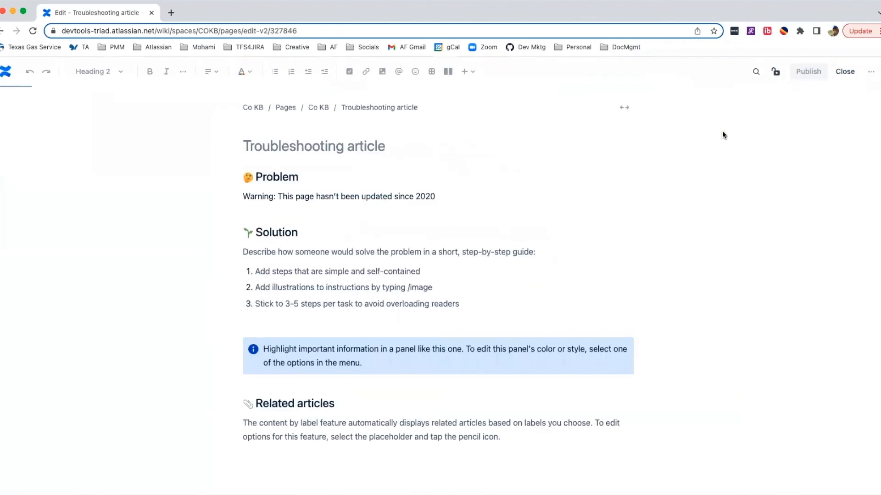
pyautogui.click(313, 146)
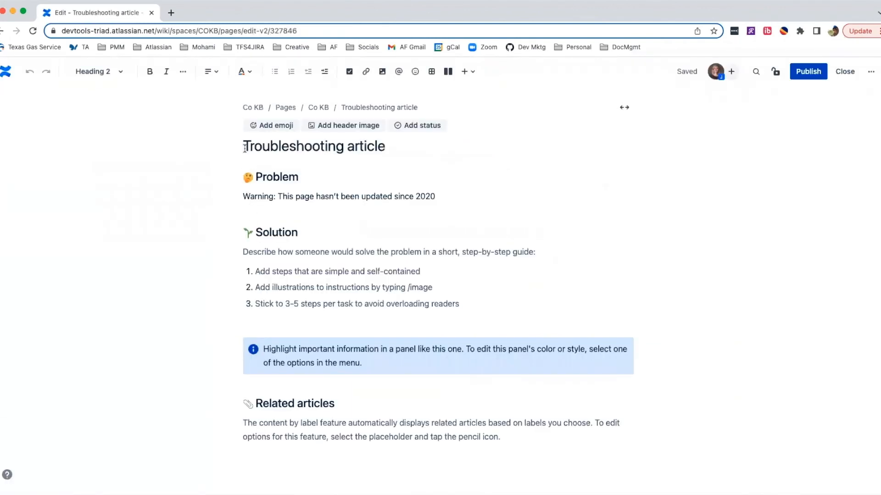
pyautogui.click(246, 146)
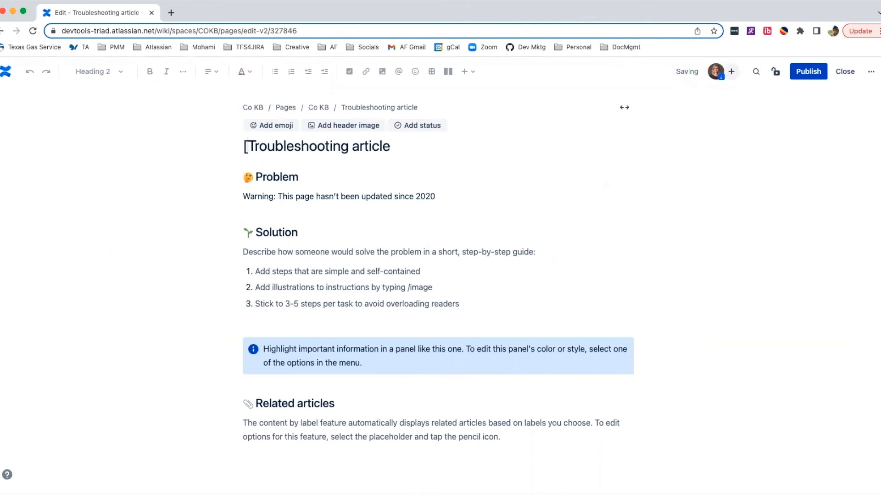
pyautogui.write('[WIP]')
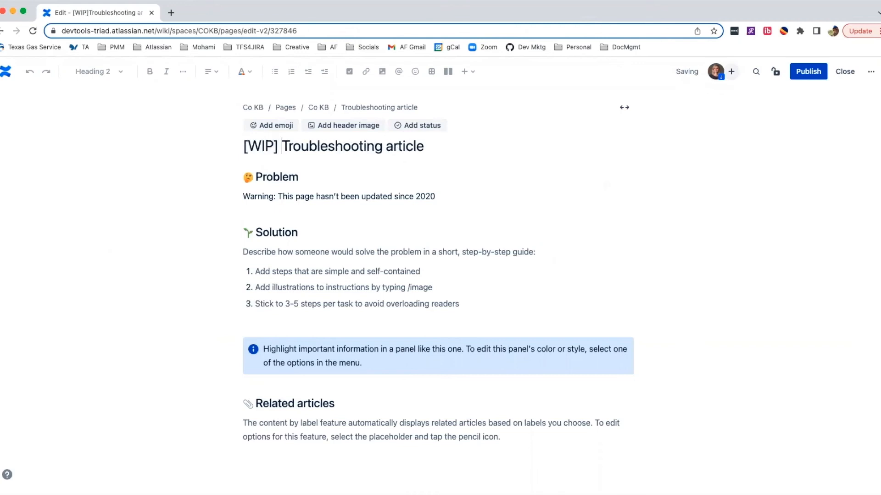
pyautogui.click(808, 72)
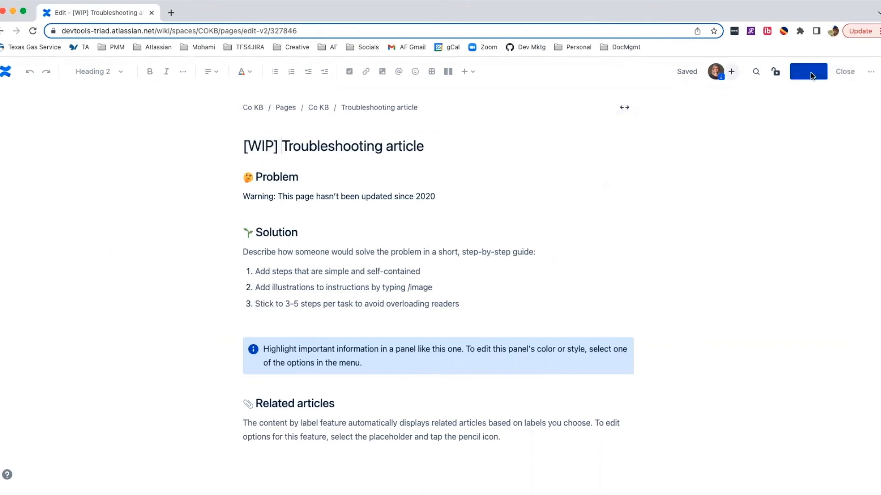
pyautogui.click(807, 72)
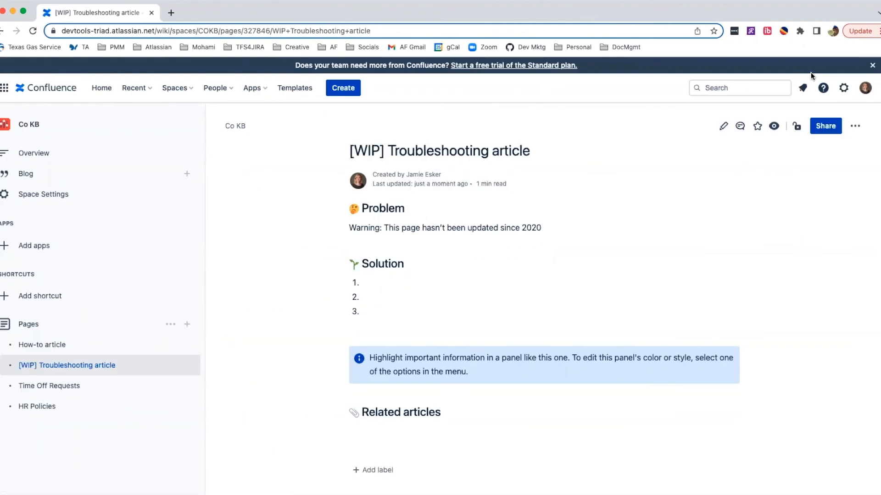
pyautogui.moveTo(118, 366)
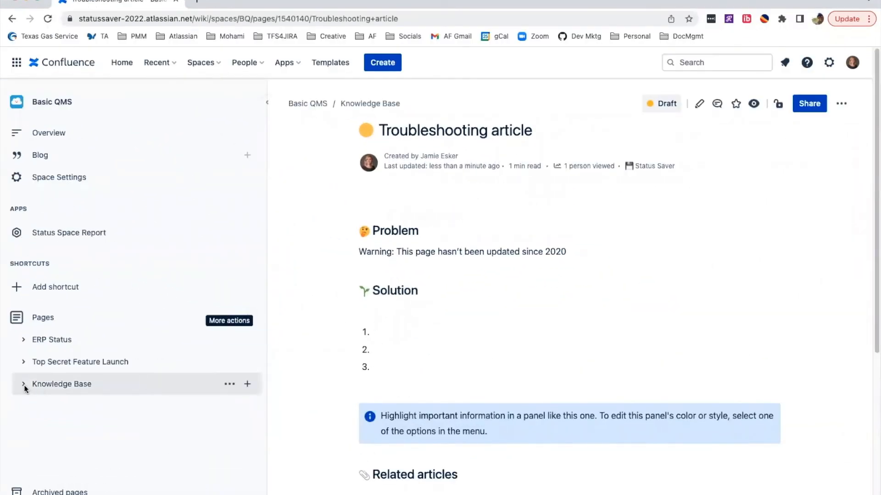
# Step: Expand the Knowledge Base branch in the sidebar page tree to reveal the Troubleshooting article
pyautogui.click(25, 383)
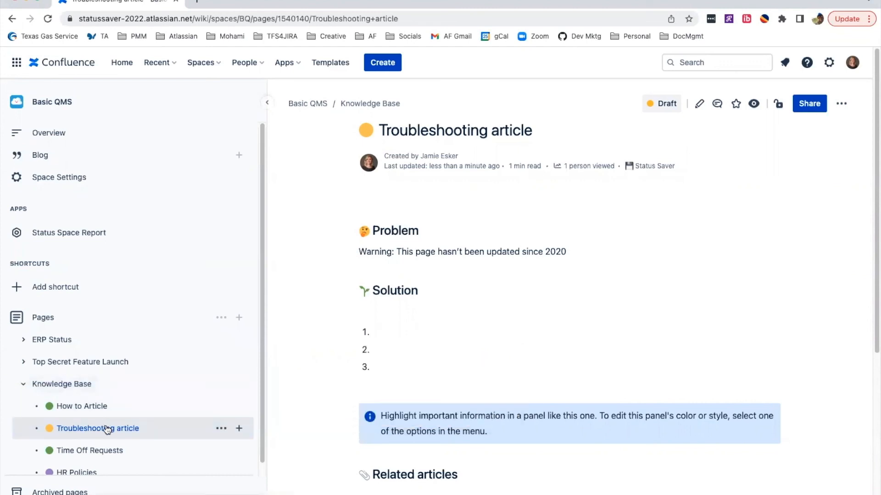
pyautogui.moveTo(668, 103)
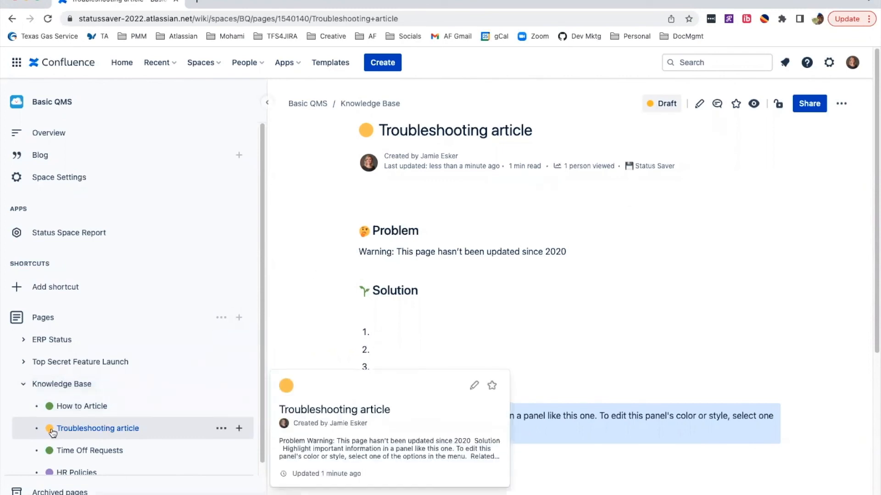
pyautogui.moveTo(620, 288)
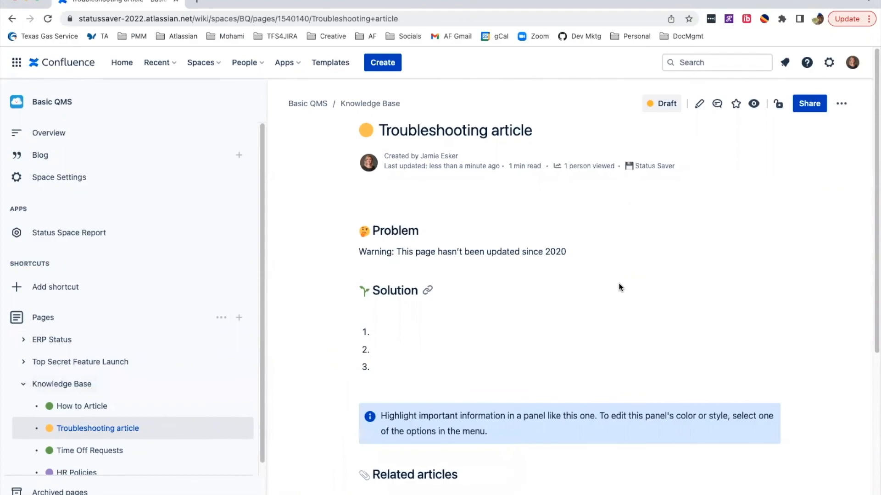